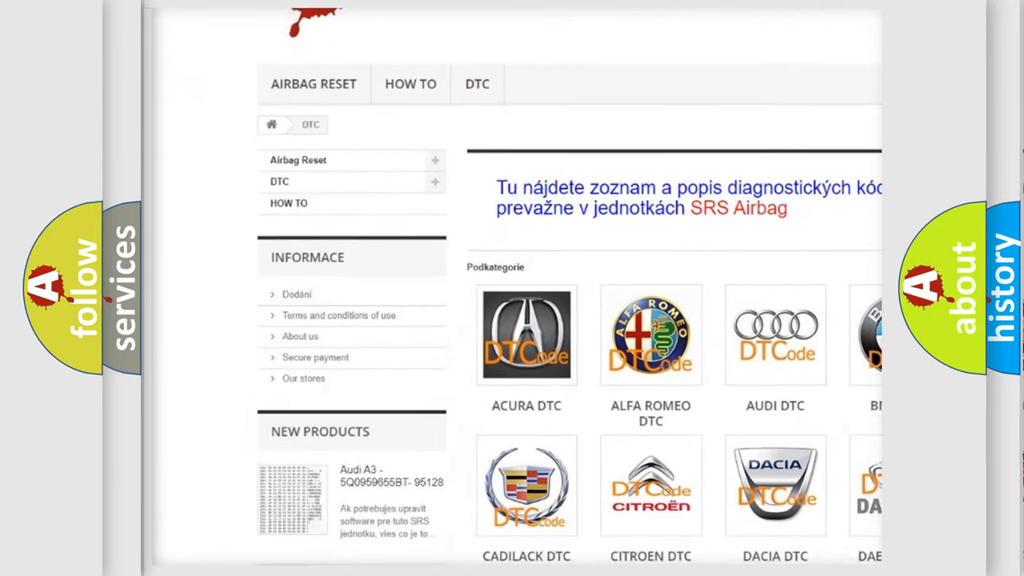
{"action": "scroll", "scroll_direction": "down", "scroll_amount": 3}
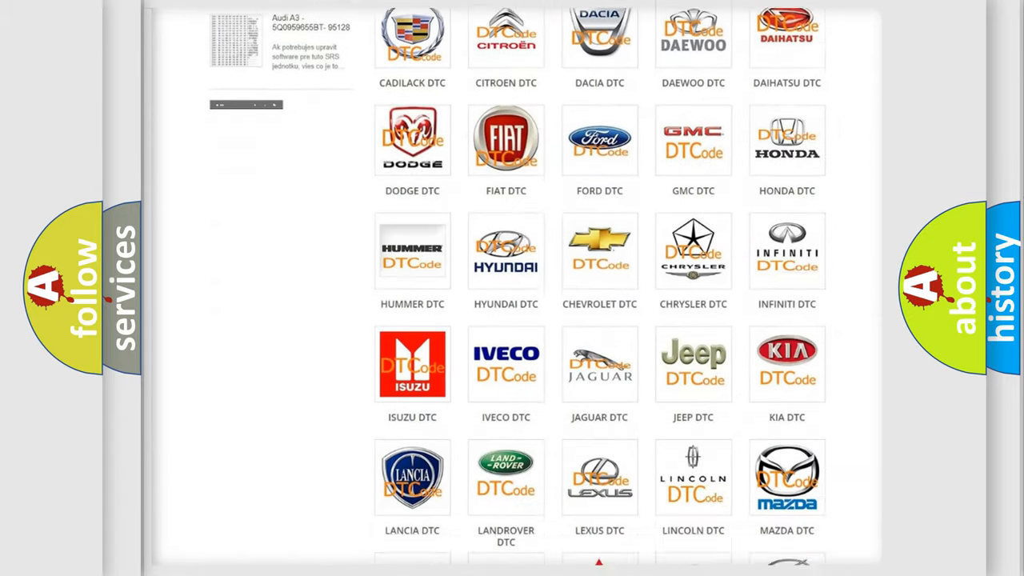
{"action": "scroll", "scroll_direction": "down", "scroll_amount": 3}
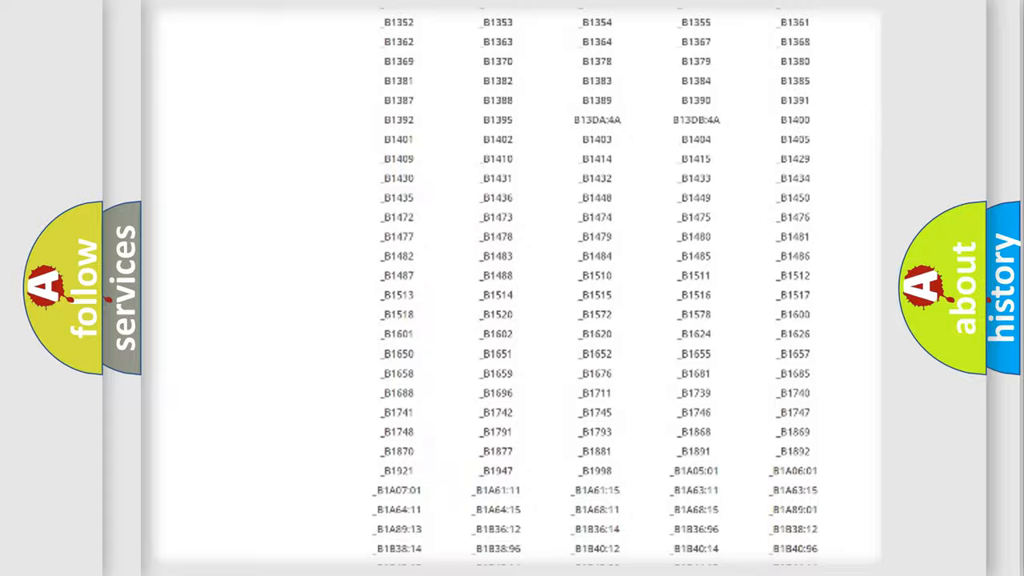
{"action": "scroll", "scroll_direction": "up", "scroll_amount": 3}
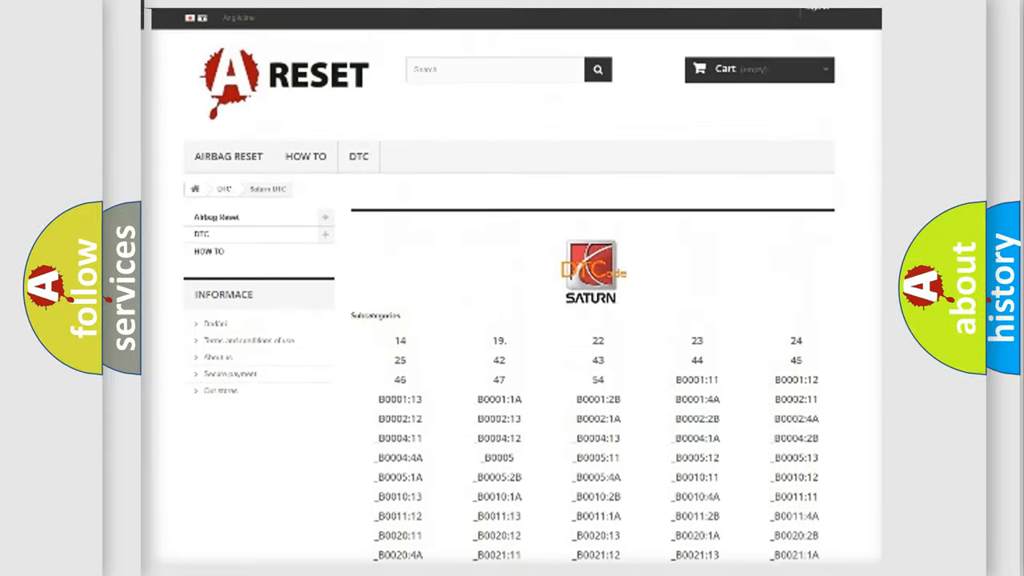